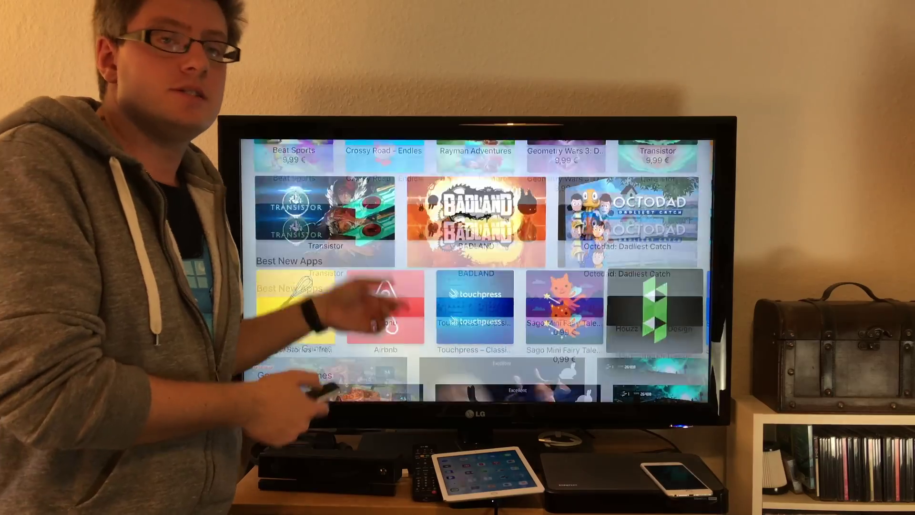
# Scroll the Featured page back to the Rayman Adventures banner above What to Watch
pyautogui.scroll(-3)
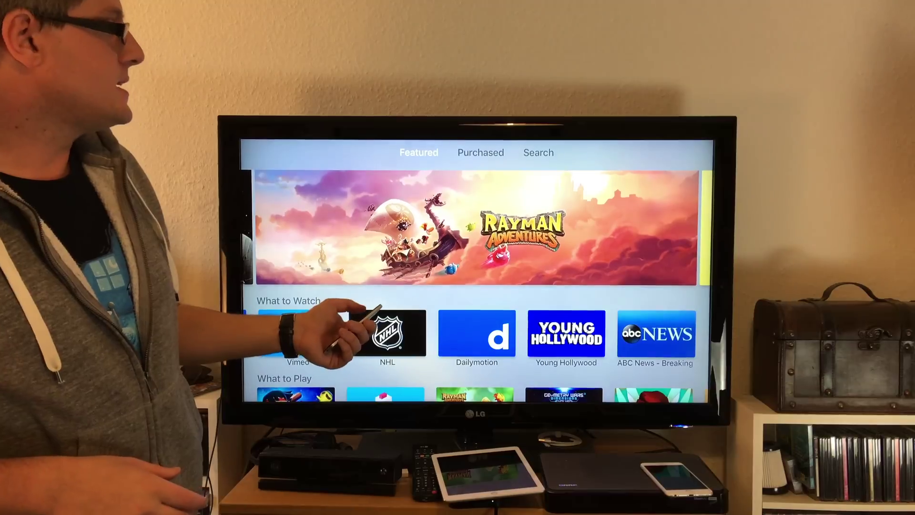
pyautogui.click(481, 152)
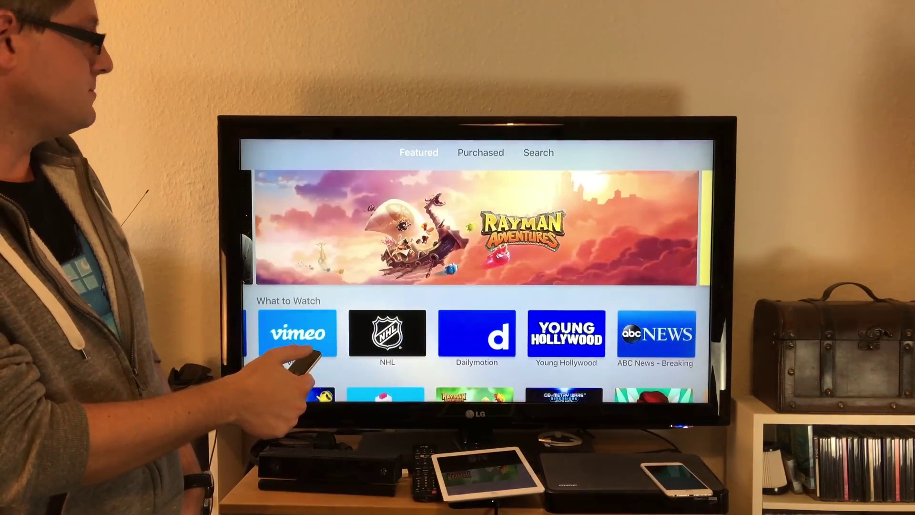
# Scroll the Featured page down to the What to Play row with Crossy Road, Rayman Adventures and Transistor
pyautogui.scroll(-3)
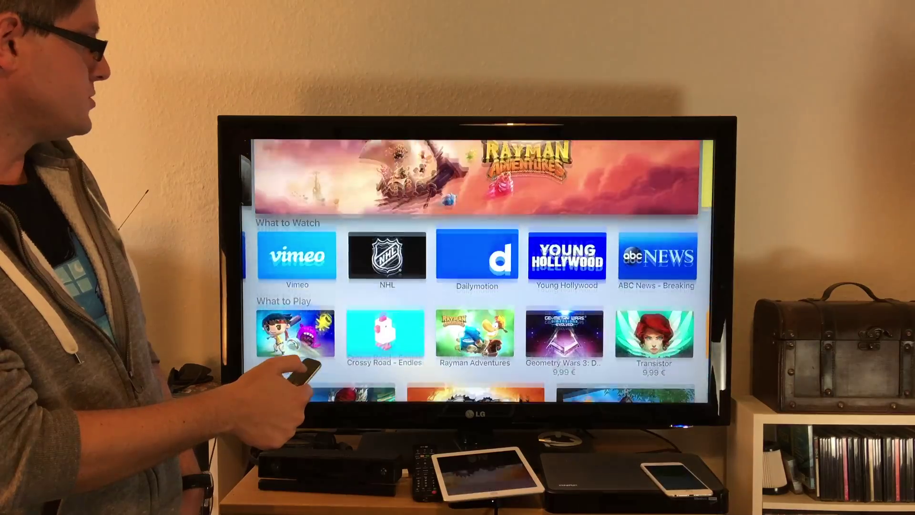